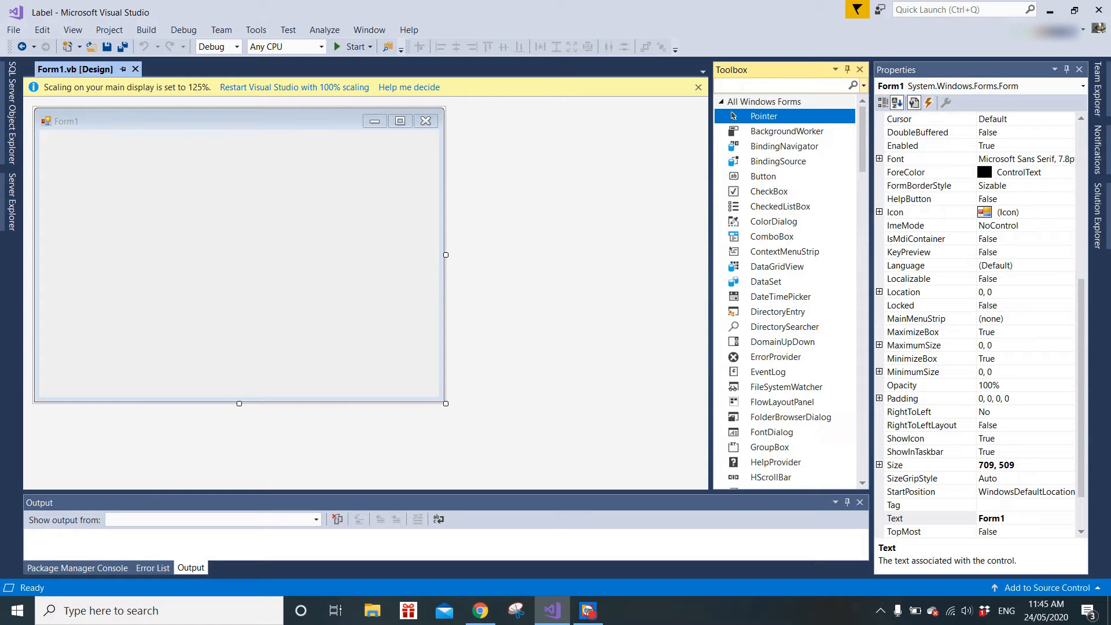
Add a Label to Form1 from the Toolbox and move it to the top centre.
type("label")
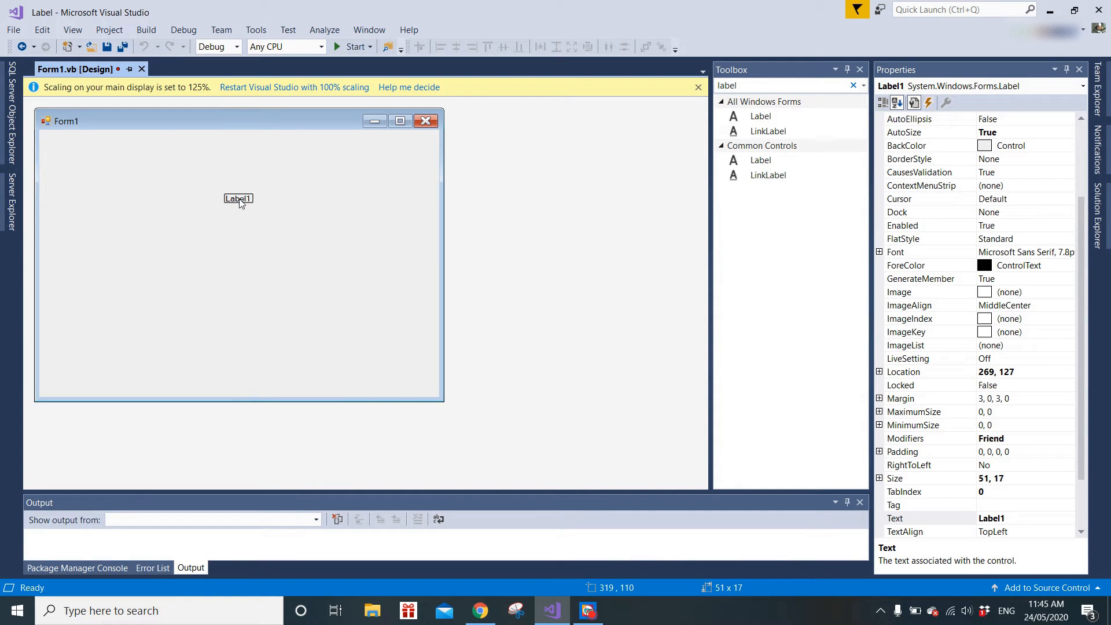
left_click_drag(238, 198, 259, 197)
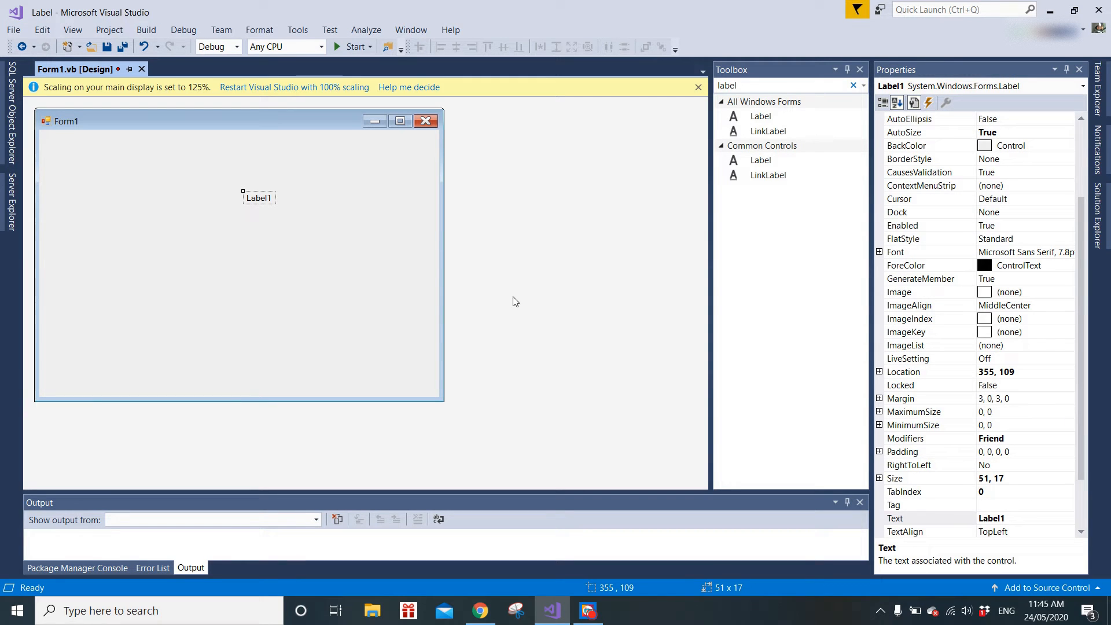
mouse_move(269, 199)
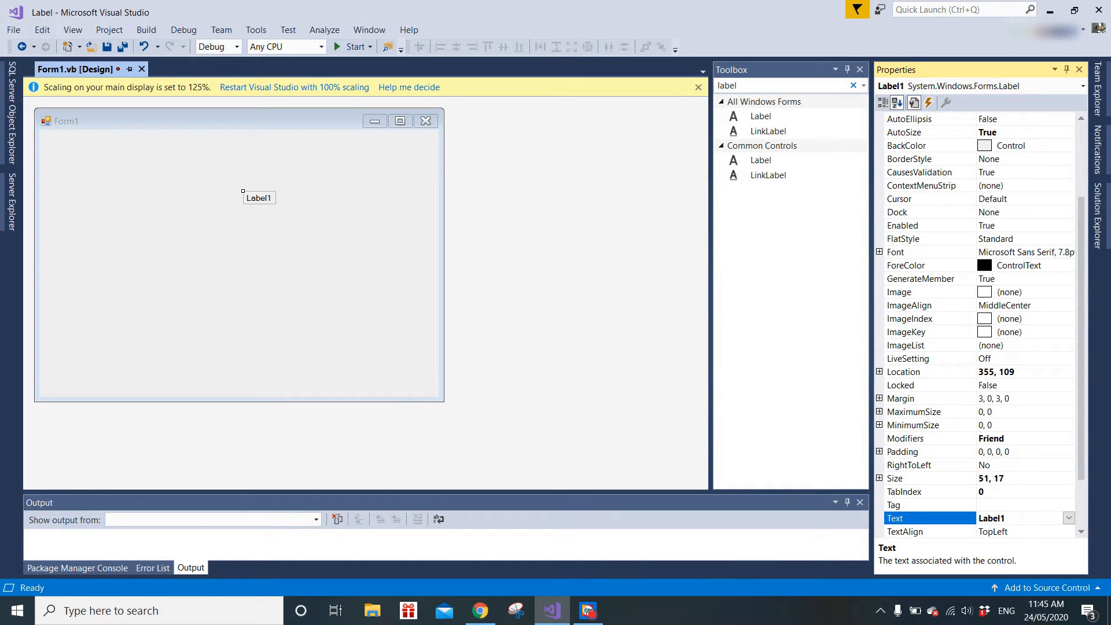
Set Label1's Text property to 'hello world!' in the Properties window.
scroll("down", 3)
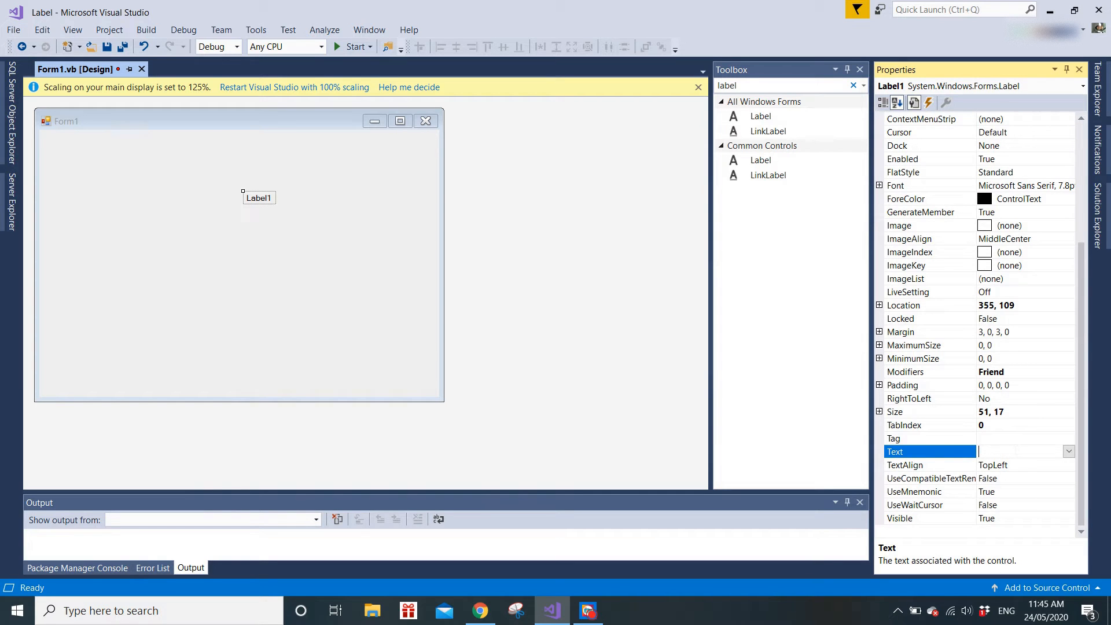
type("hello world!")
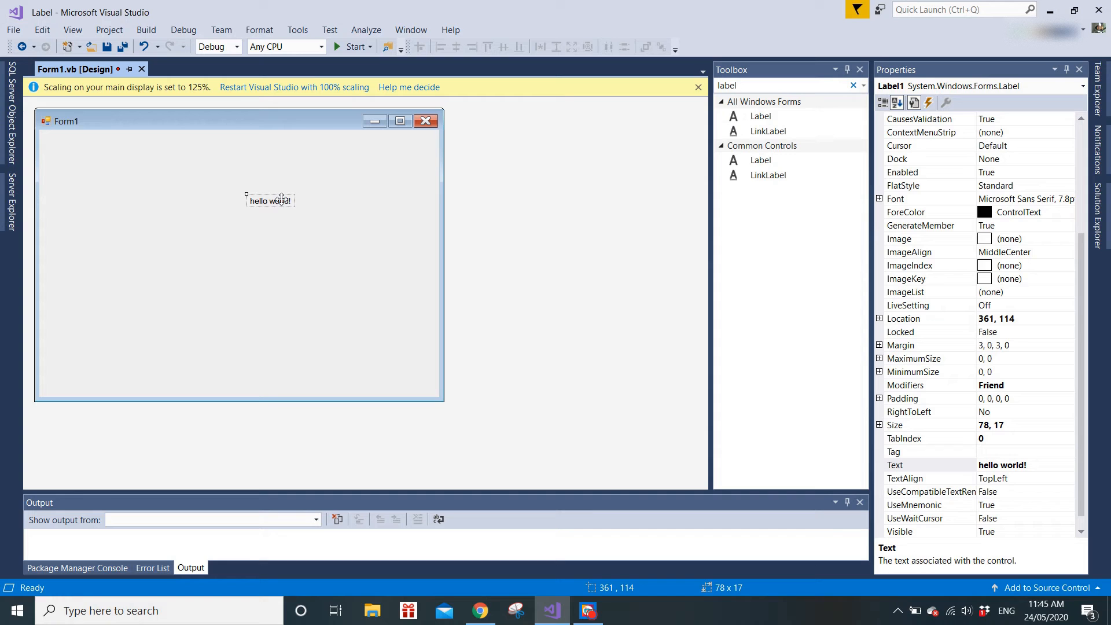
mouse_move(843, 397)
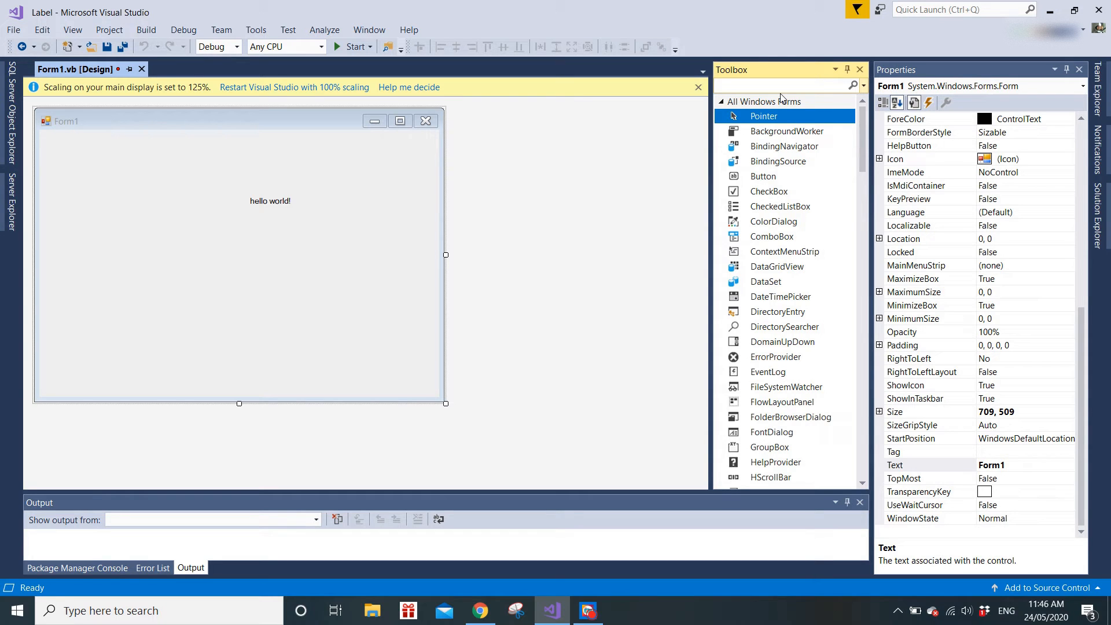
Add a Button from the Toolbox to the form's upper left.
type("but")
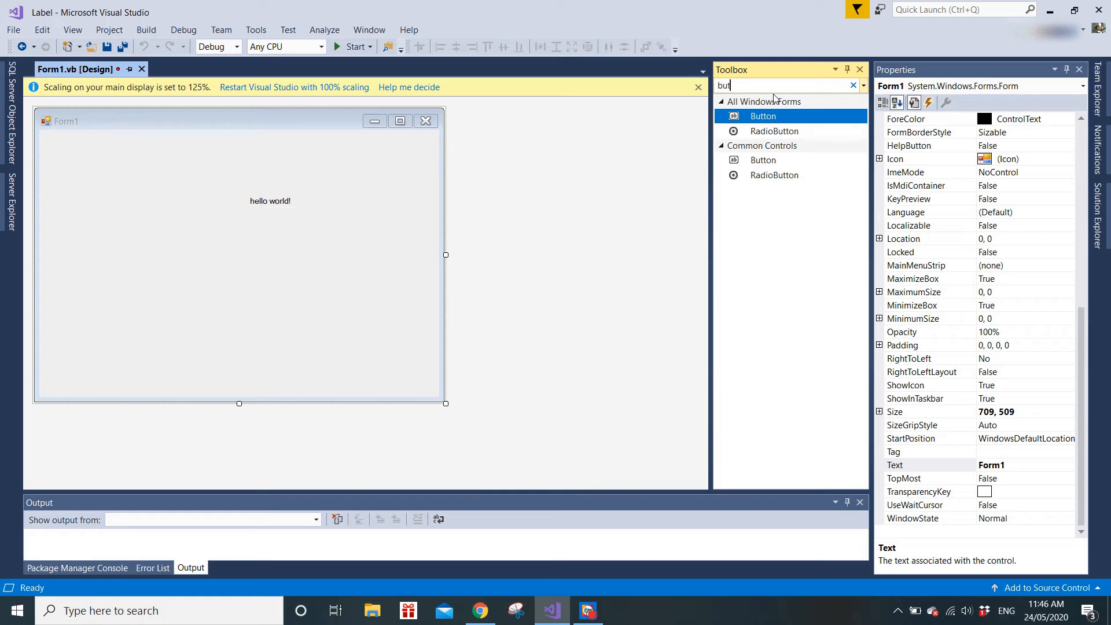
type("ton")
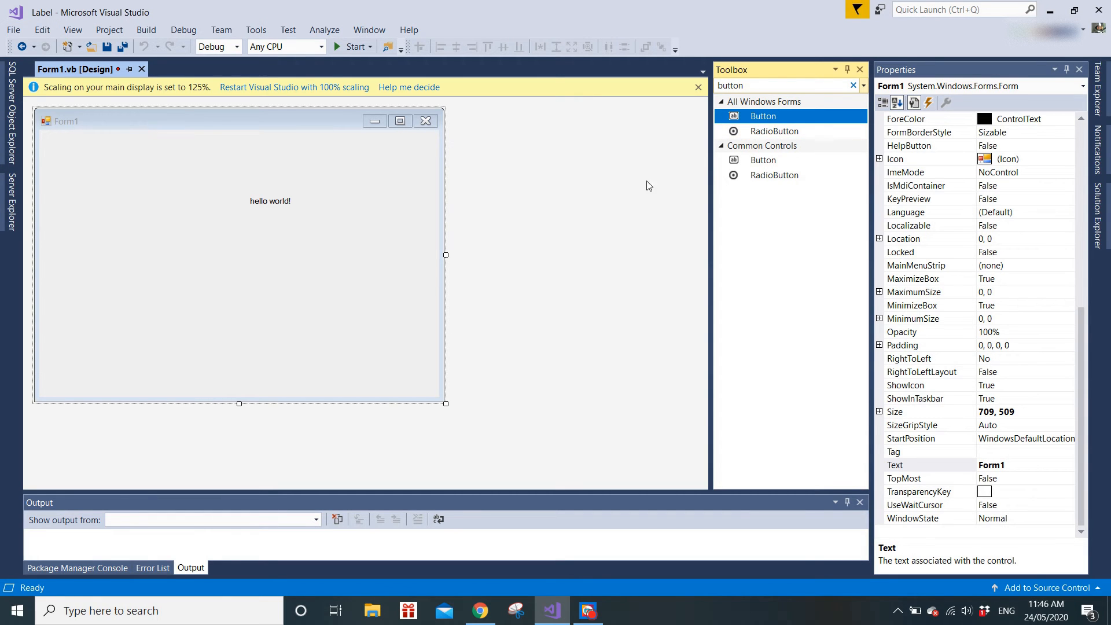
left_click_drag(763, 116, 157, 214)
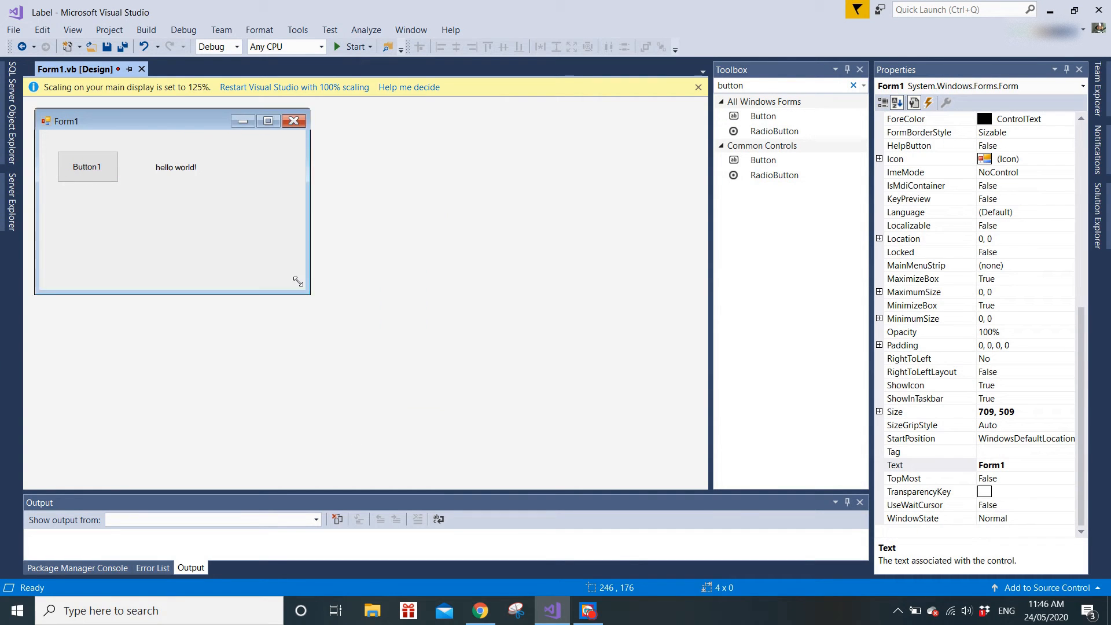
Clear the label's displayed text and open Button1's Click handler.
left_click(174, 167)
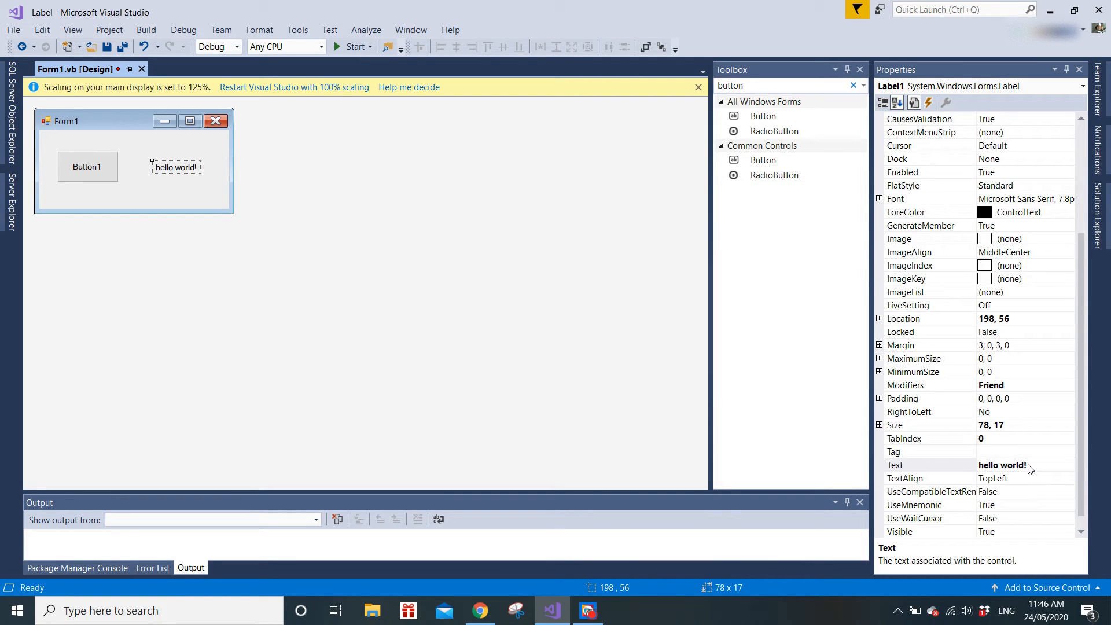
left_click(928, 464)
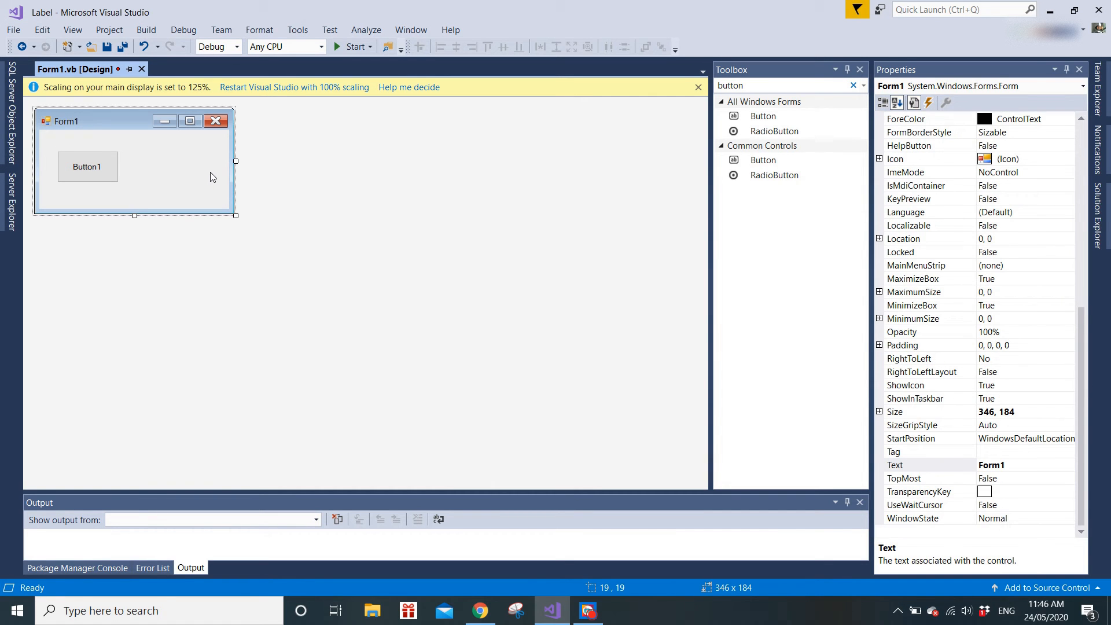
double_click(87, 167)
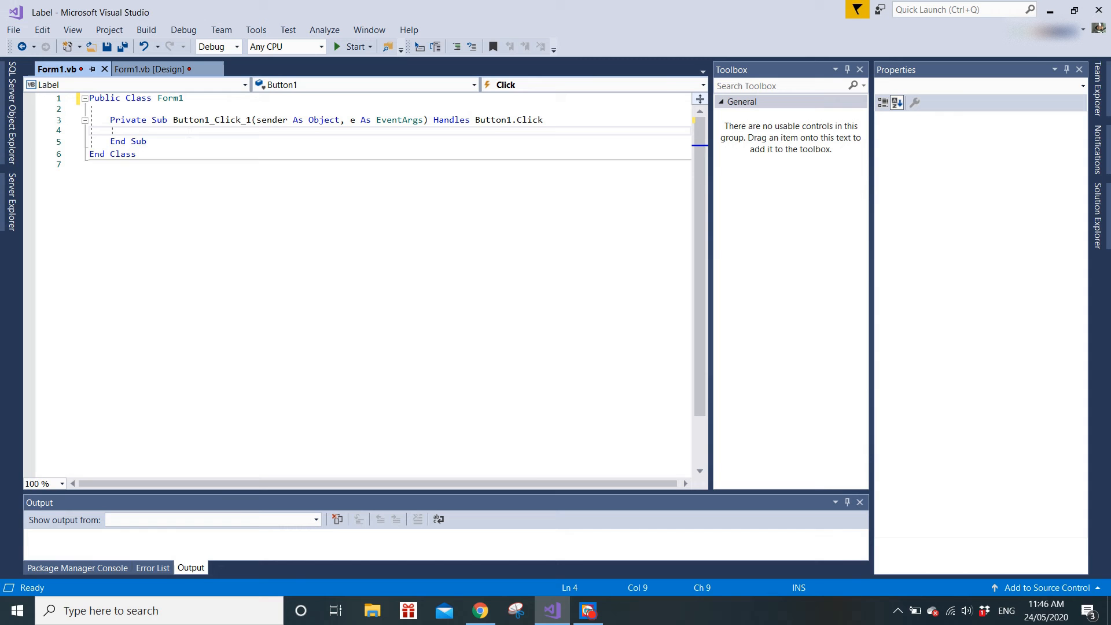
Return to the designer, reopen Button1's handler, and save the project.
left_click(153, 69)
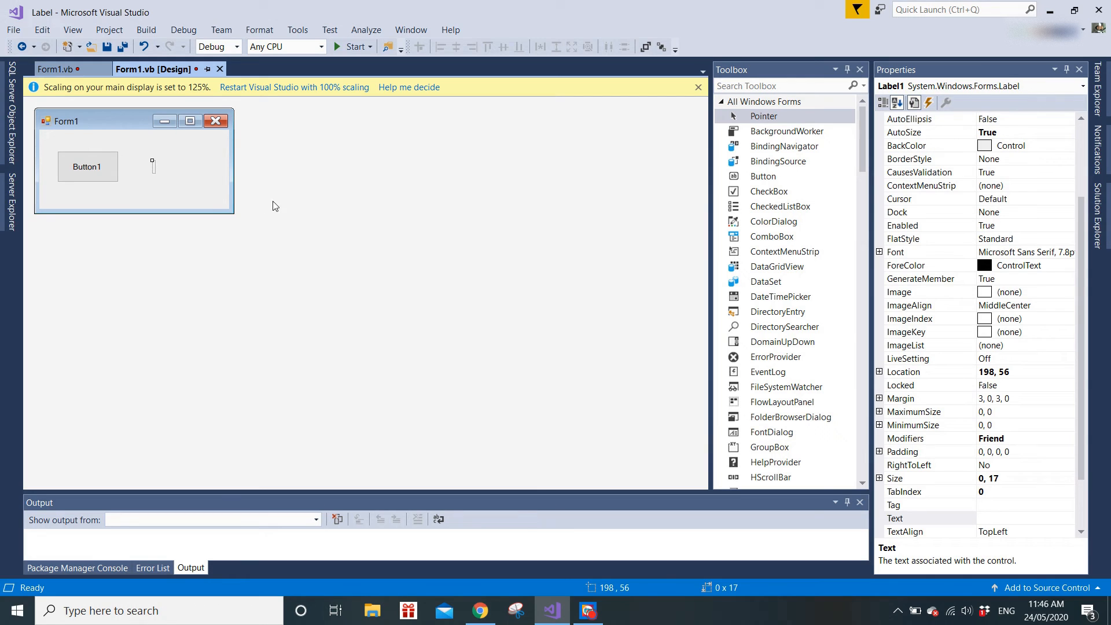
mouse_move(218, 194)
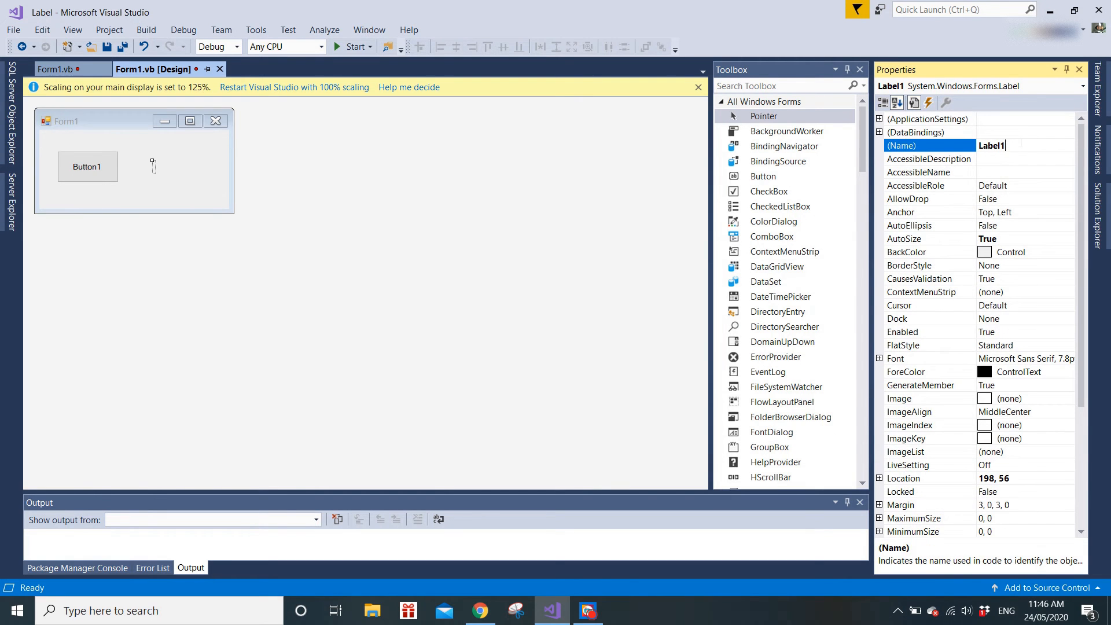
double_click(87, 167)
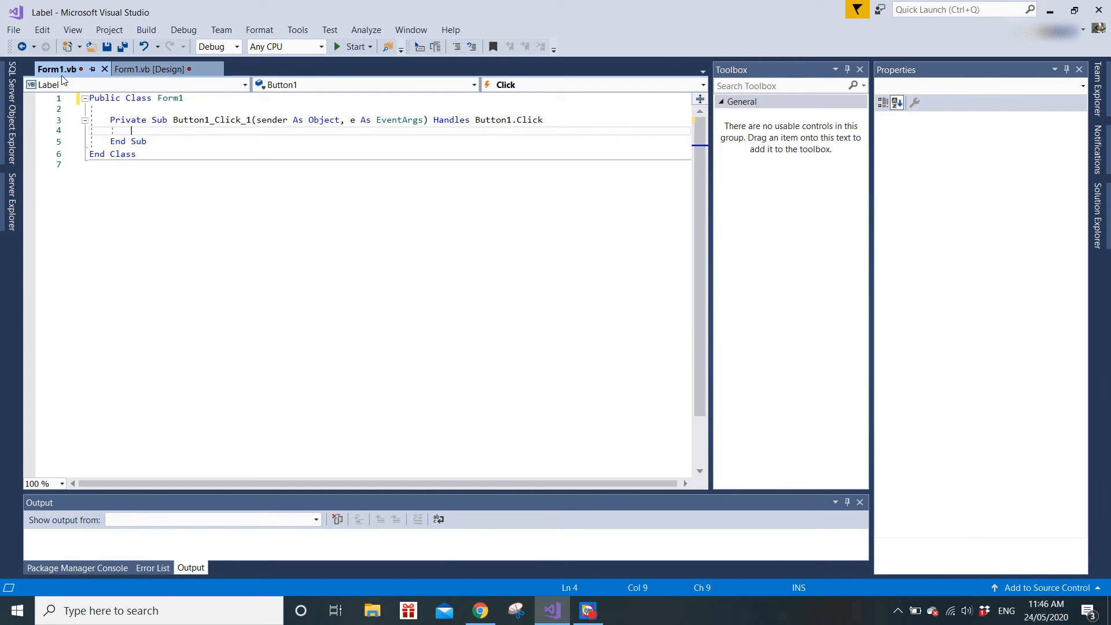
key("ctrl+s")
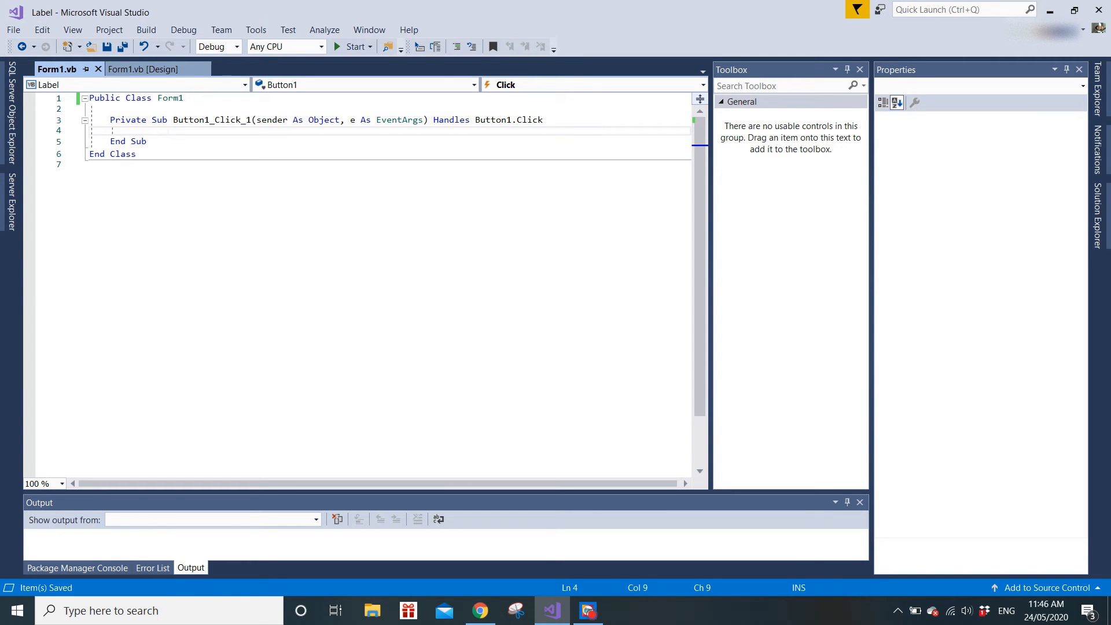
Write Label1.Text = "Hello World!" in the Button1_Click_1 handler.
type("label1")
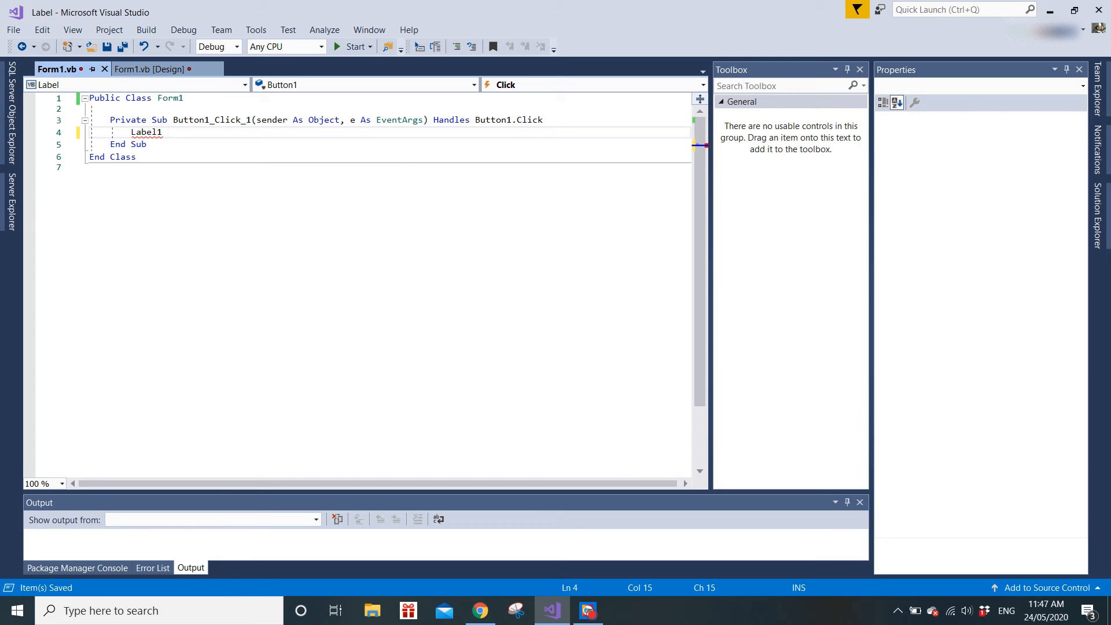
double_click(145, 132)
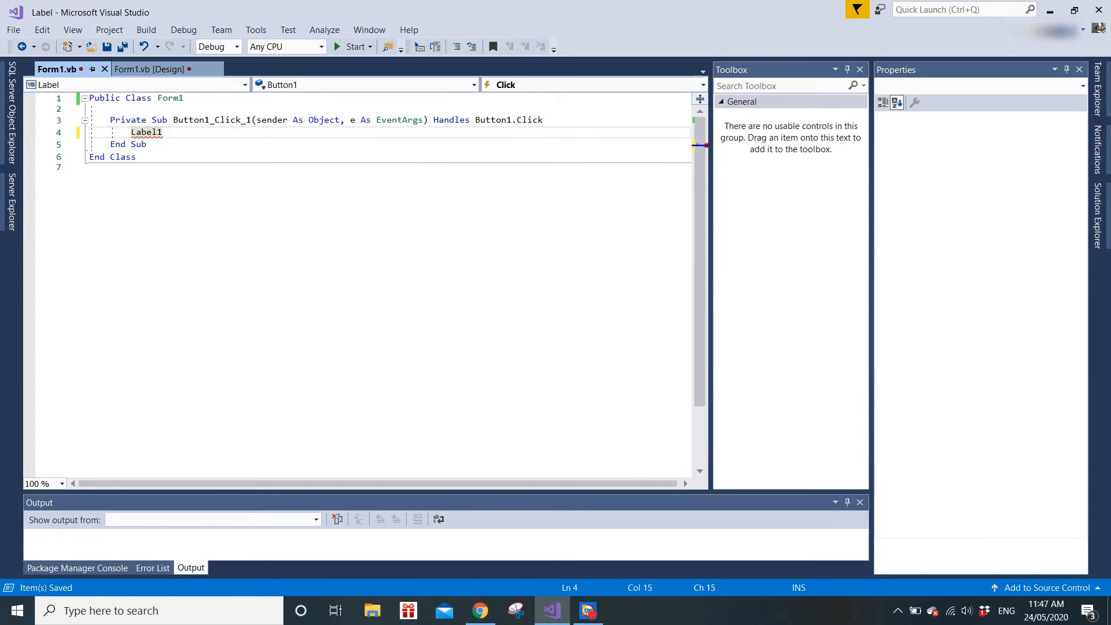
type(".text =")
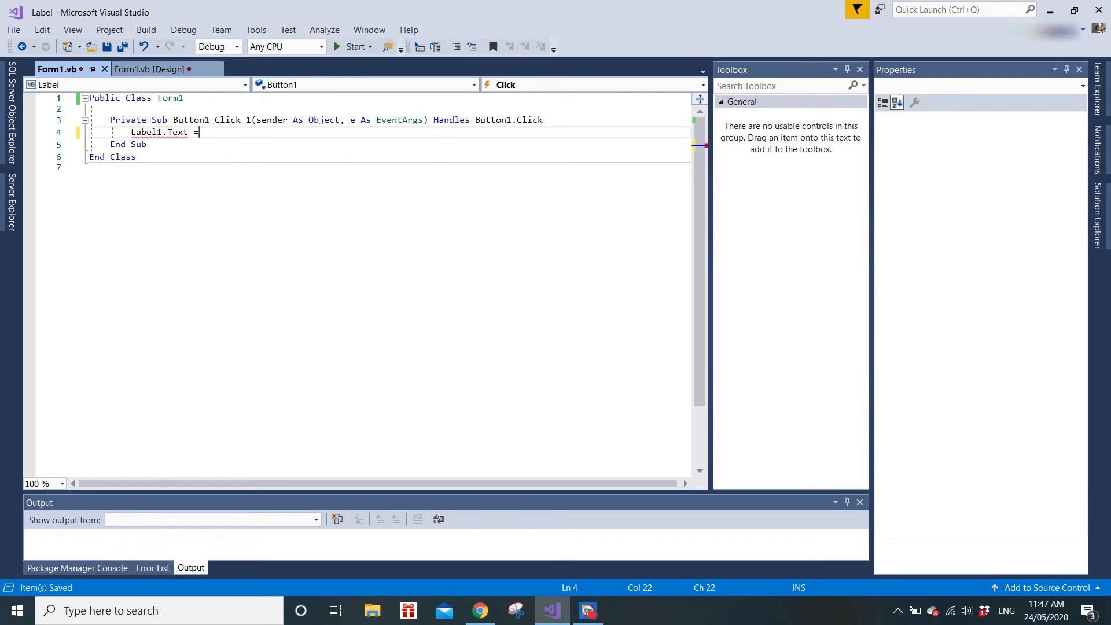
key("space")
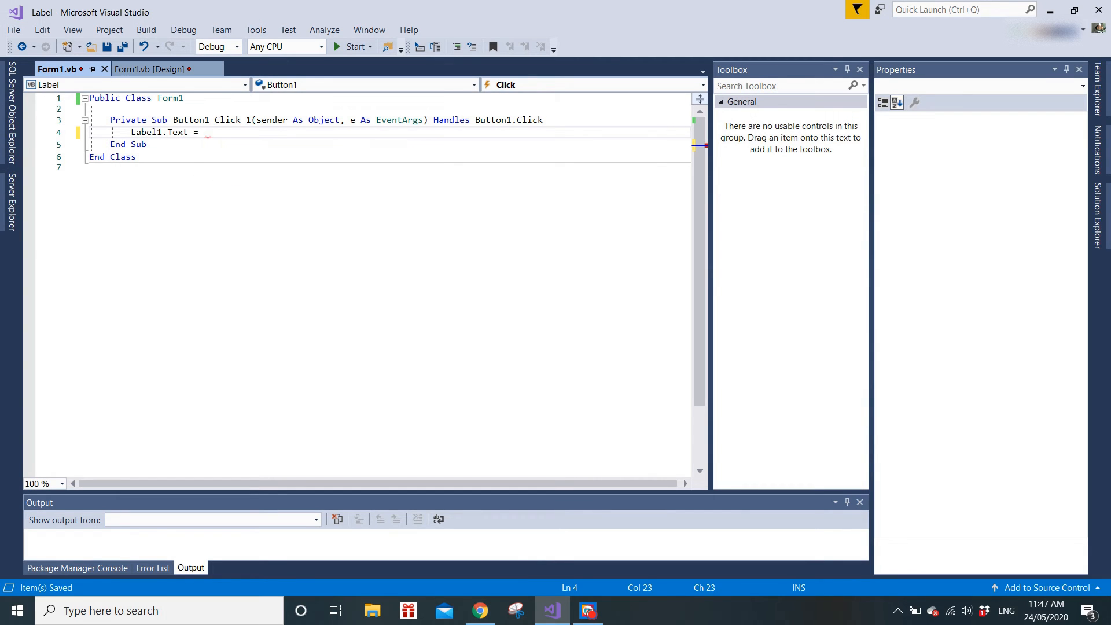
type("\"\"")
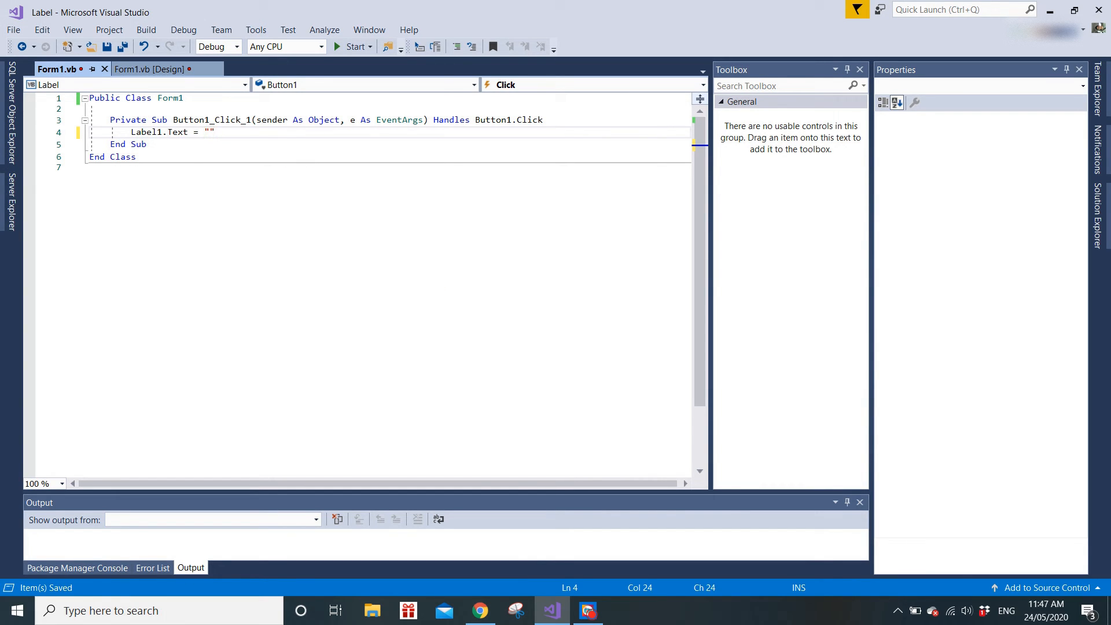
type("He")
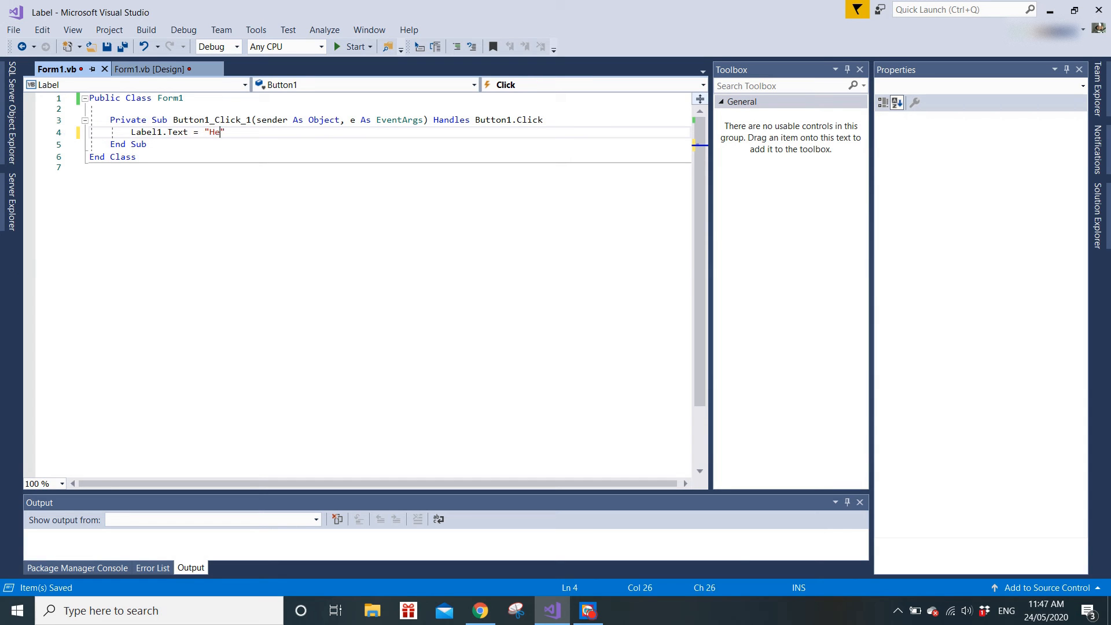
type("llo Worl")
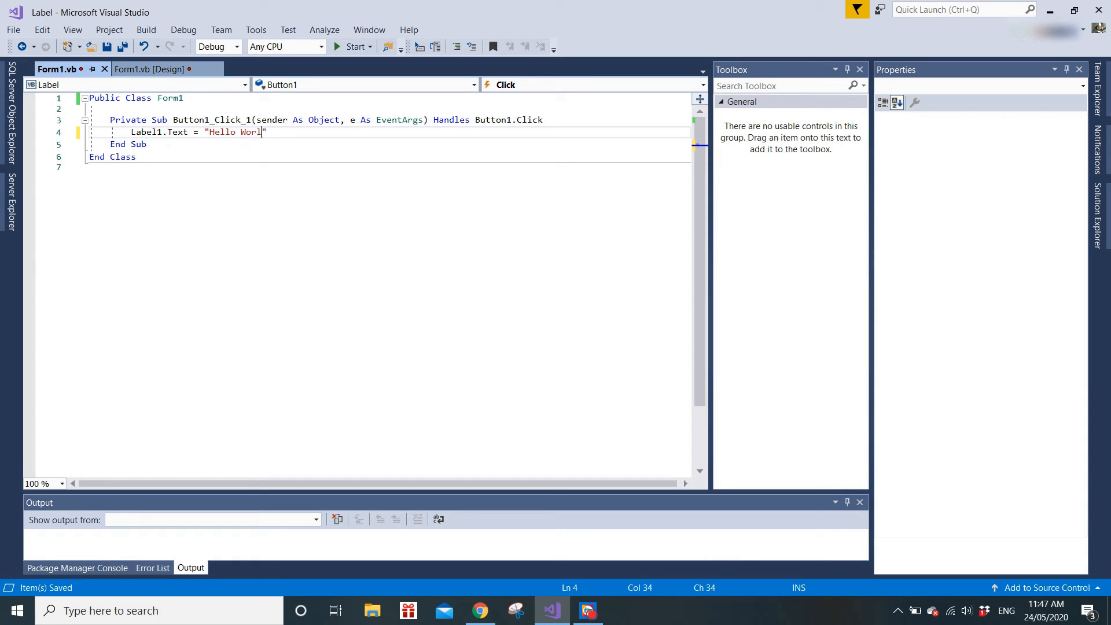
type("d!")
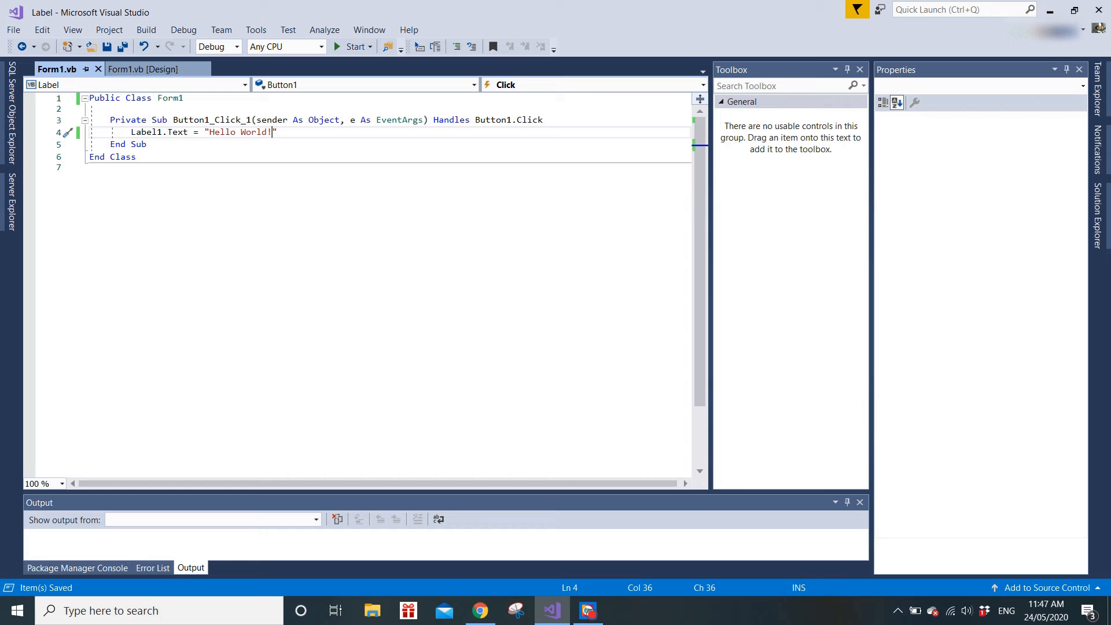
Run the app, click Button1 to show 'Hello World!', then close the form.
left_click(352, 46)
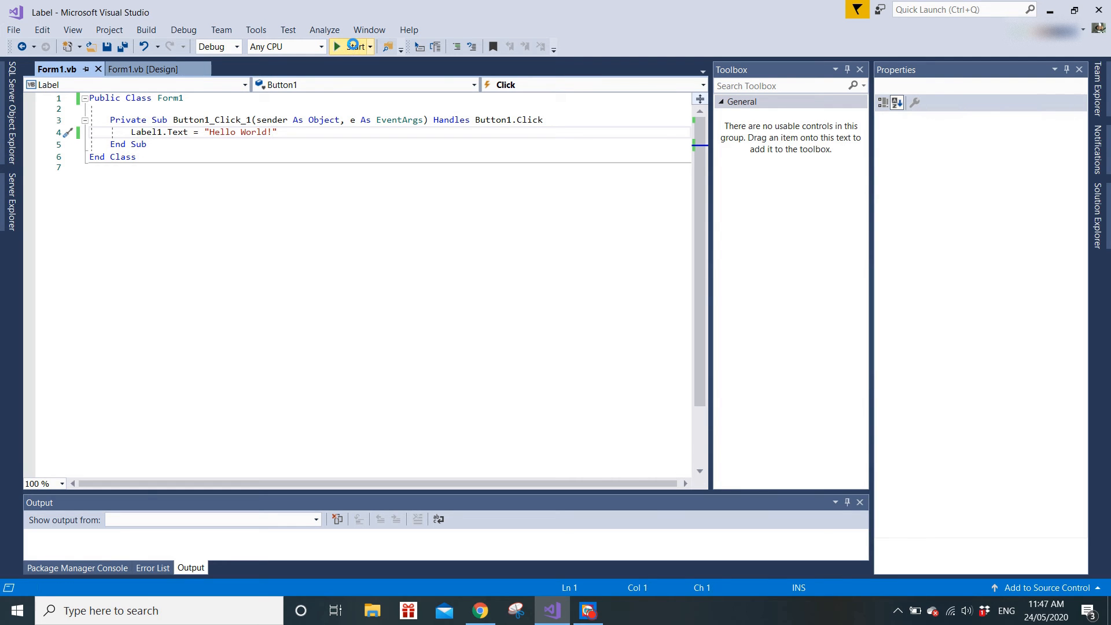
left_click(353, 47)
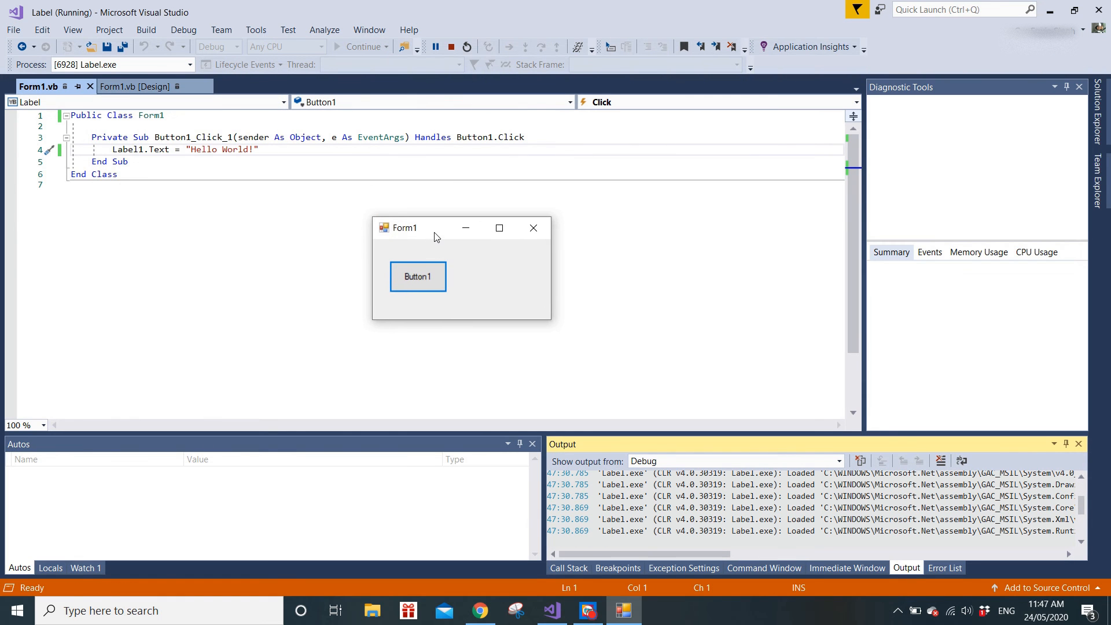
left_click(418, 277)
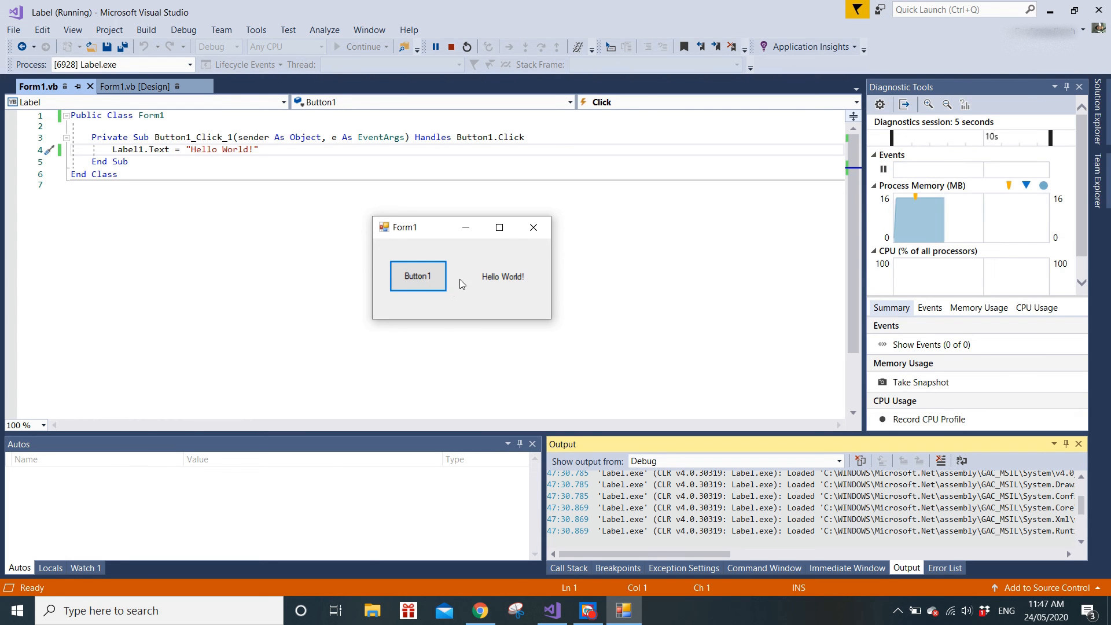
left_click(466, 47)
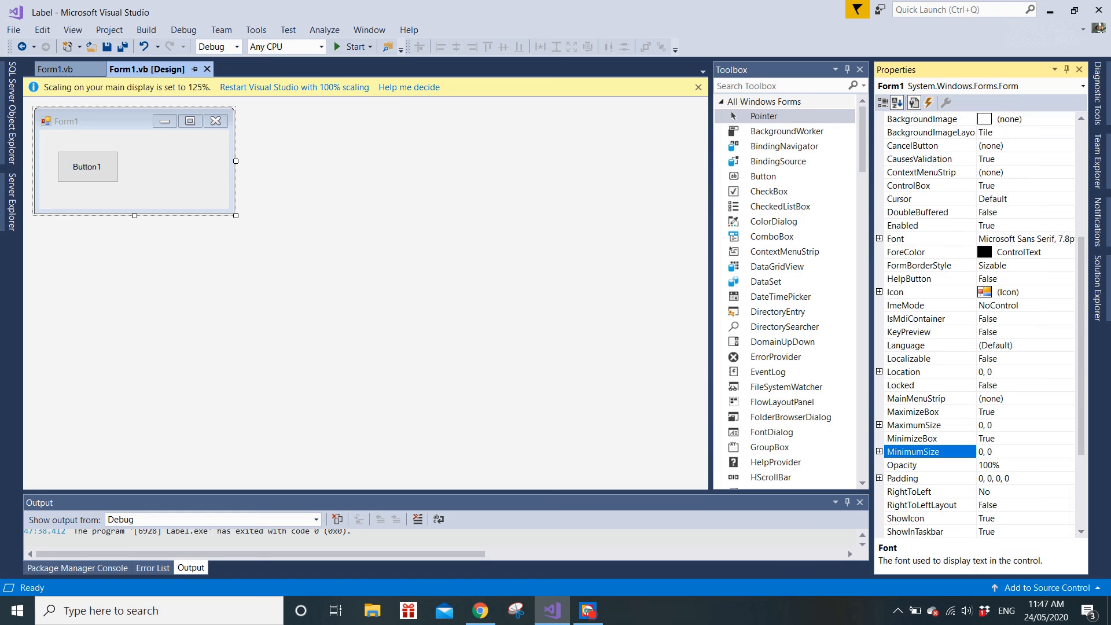
left_click(914, 238)
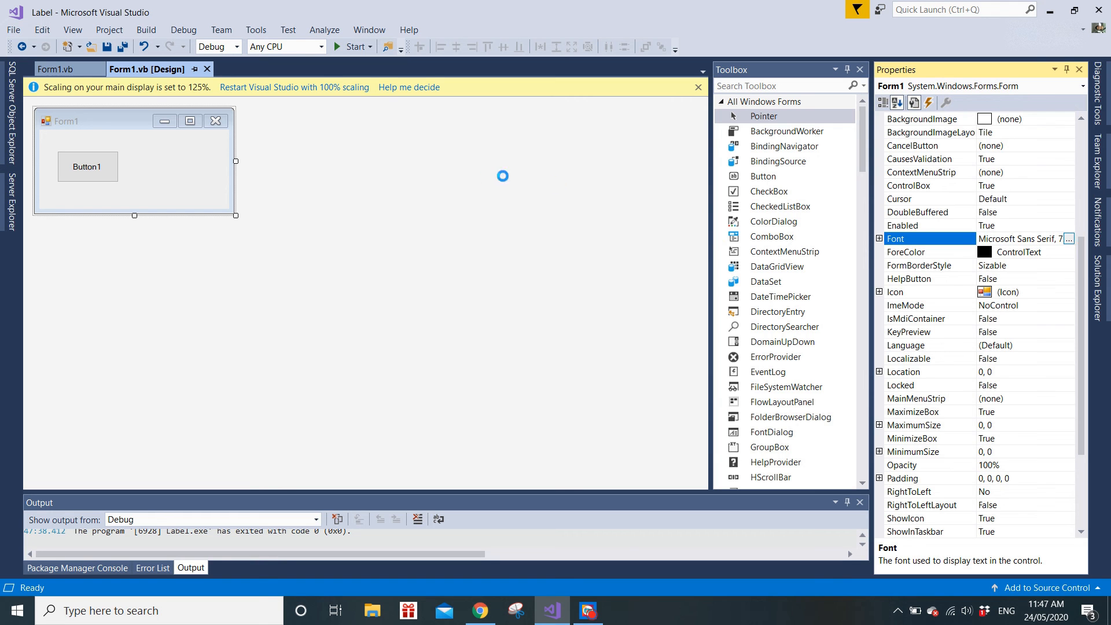
left_click(1070, 238)
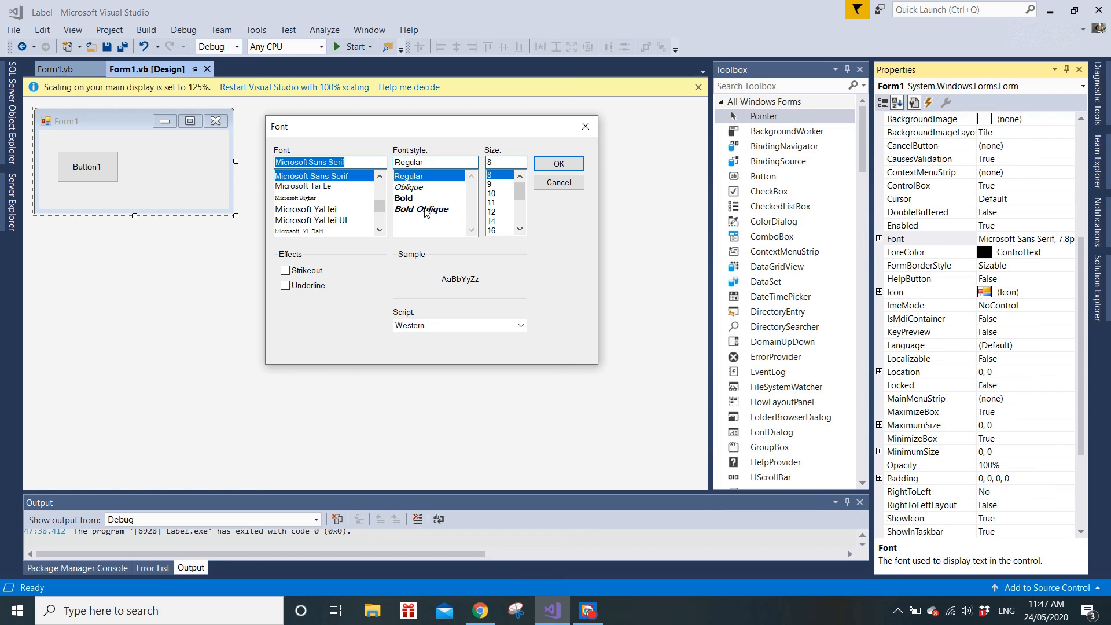
mouse_move(324, 176)
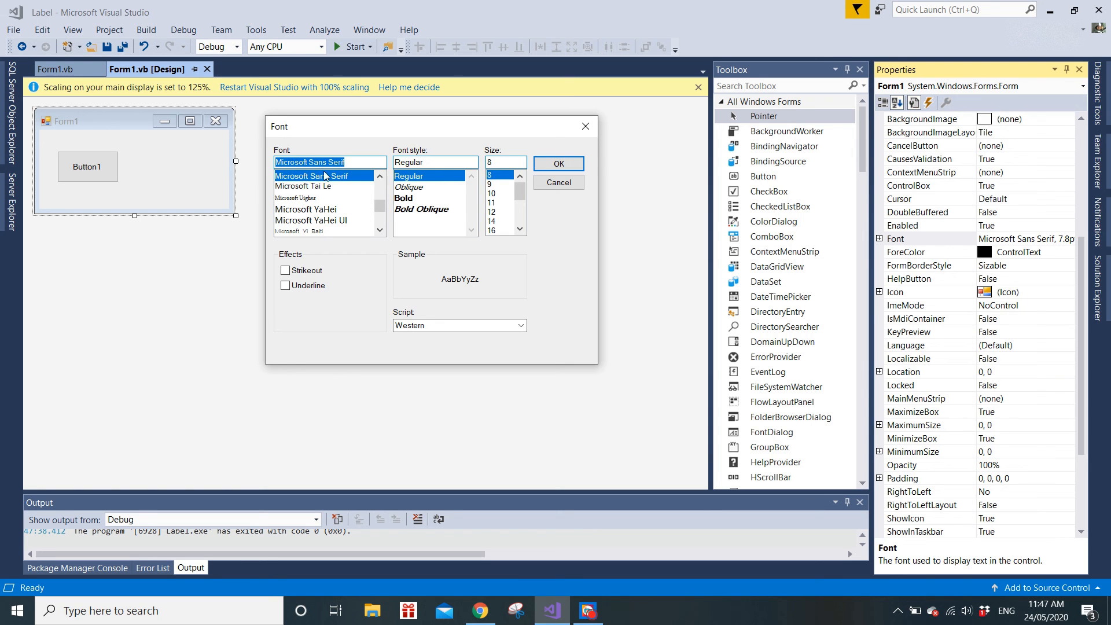
left_click(557, 163)
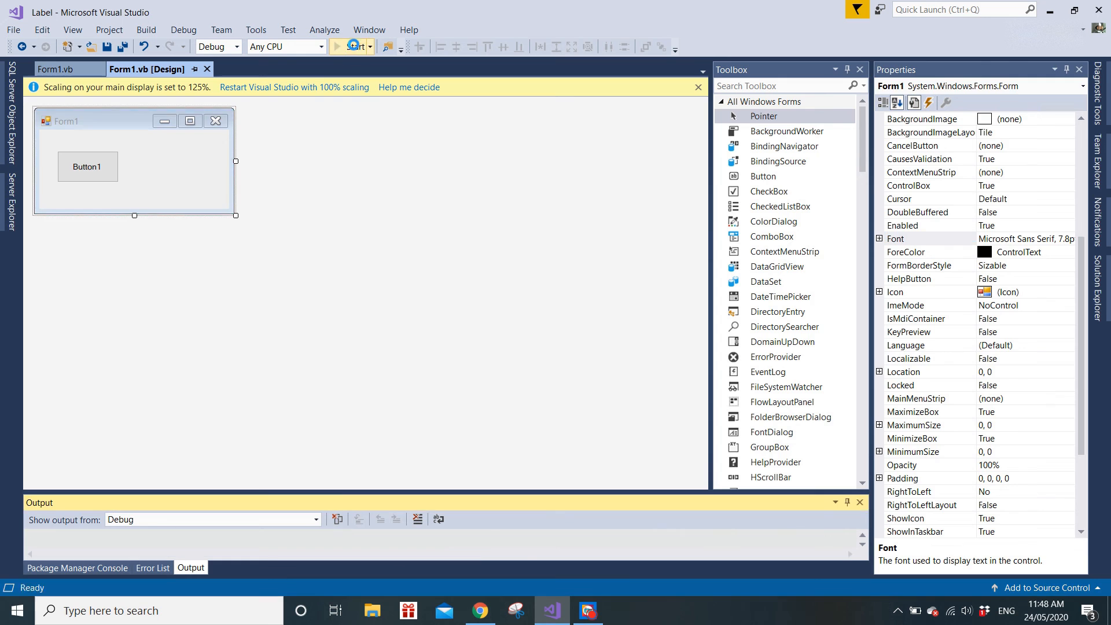
Run the app again and click Button1 to display 'Hello World!'.
left_click(353, 47)
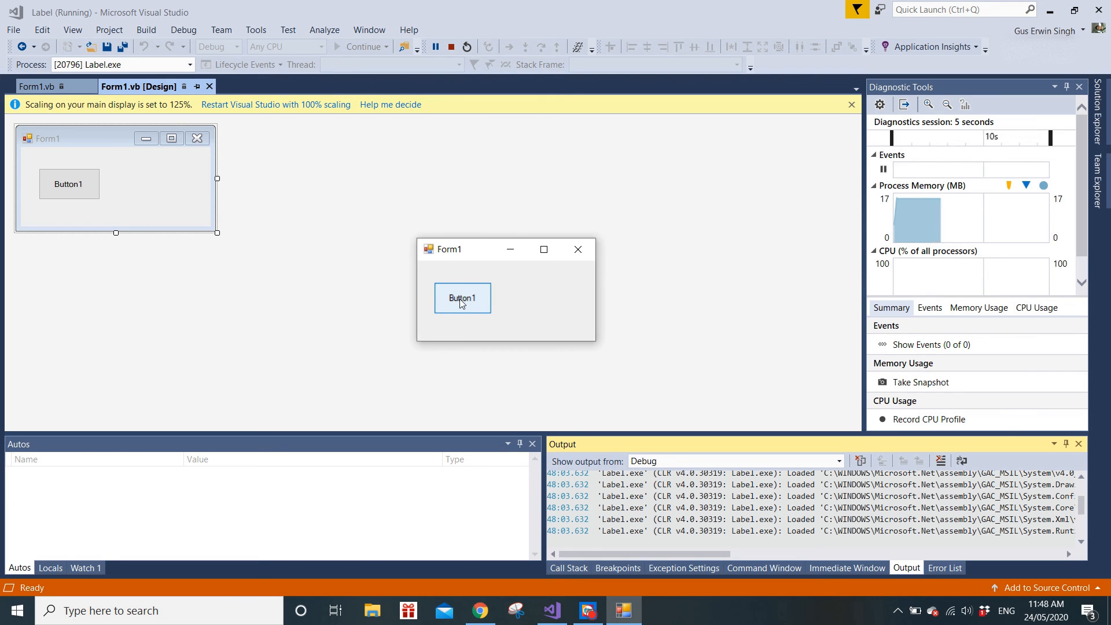
left_click(462, 297)
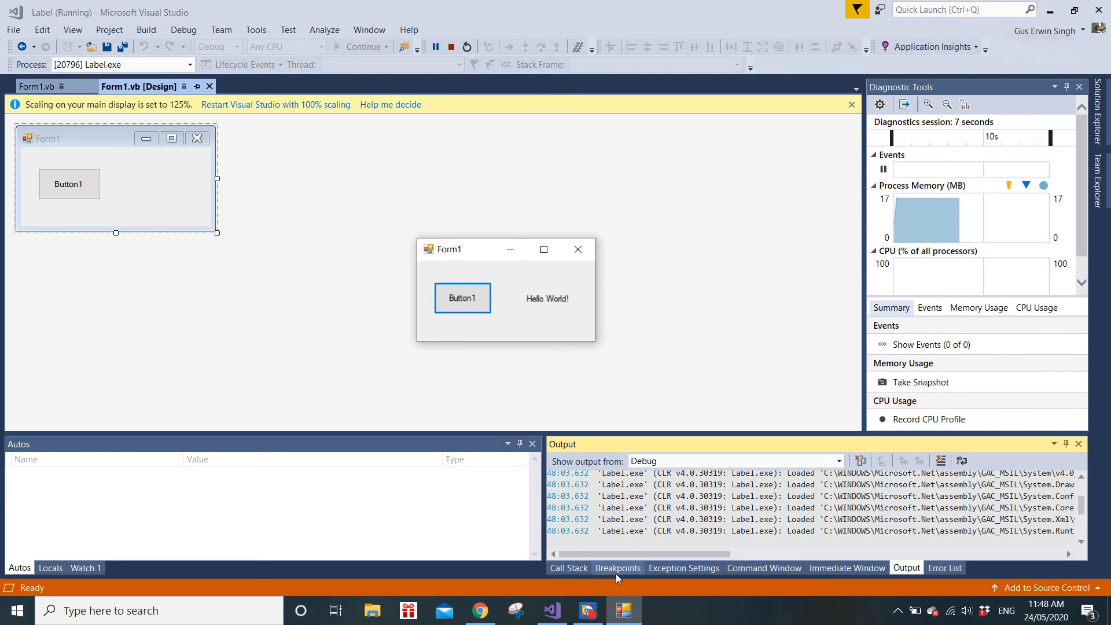